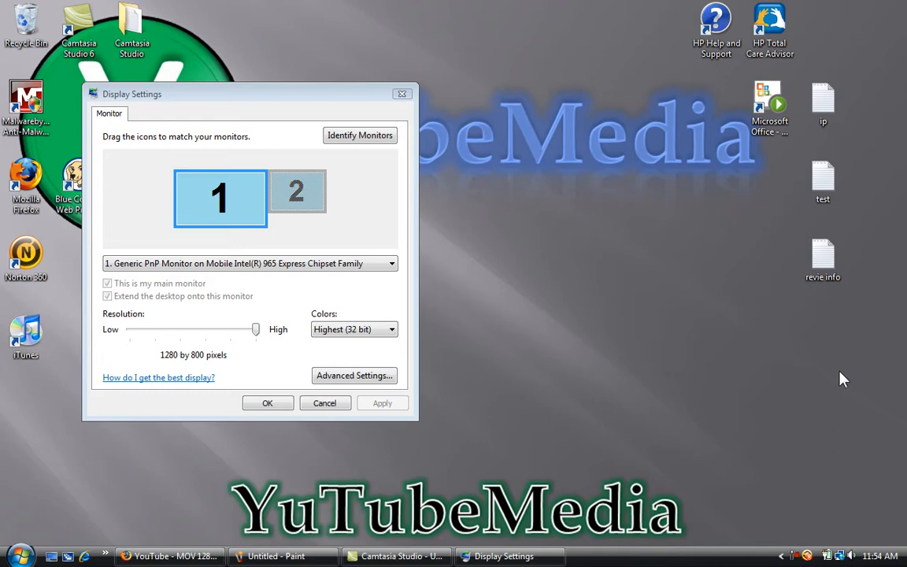
{"action": "mouse_move", "coordinate": [480, 447]}
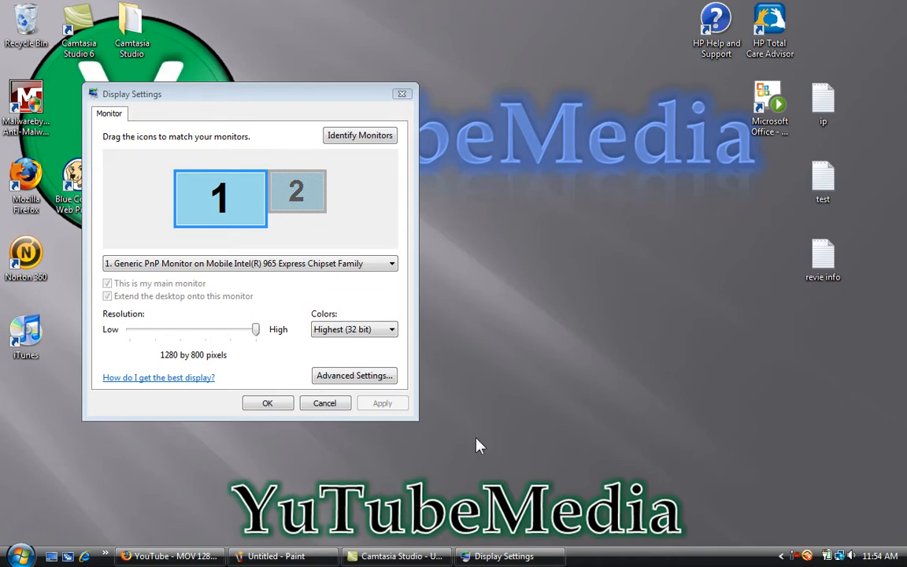
{"action": "mouse_move", "coordinate": [240, 108]}
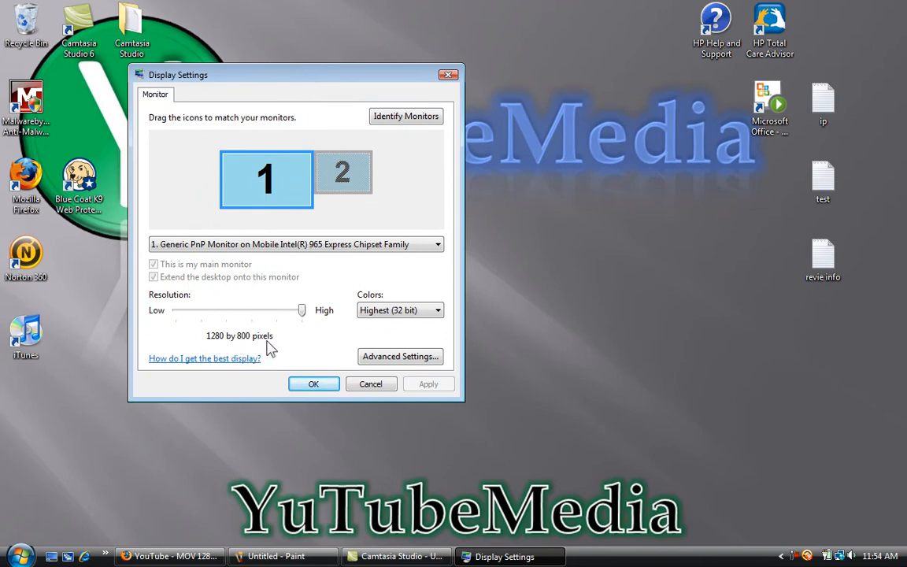
{"action": "mouse_move", "coordinate": [280, 349]}
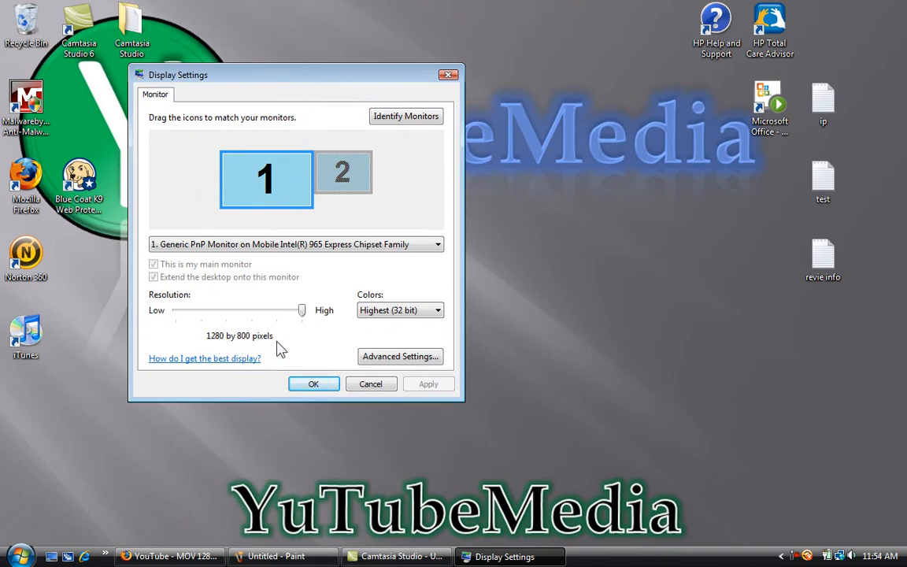
{"action": "mouse_move", "coordinate": [261, 348]}
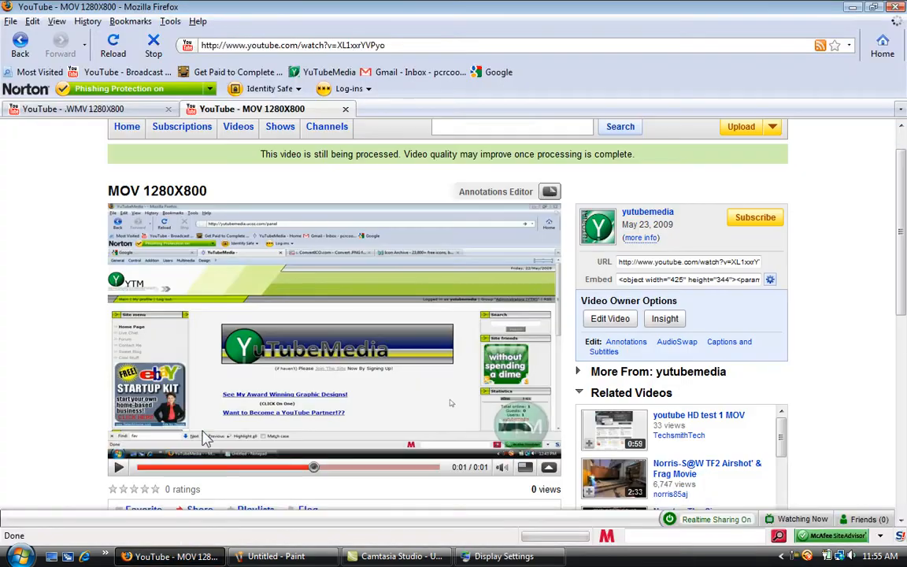
{"action": "mouse_move", "coordinate": [56, 195]}
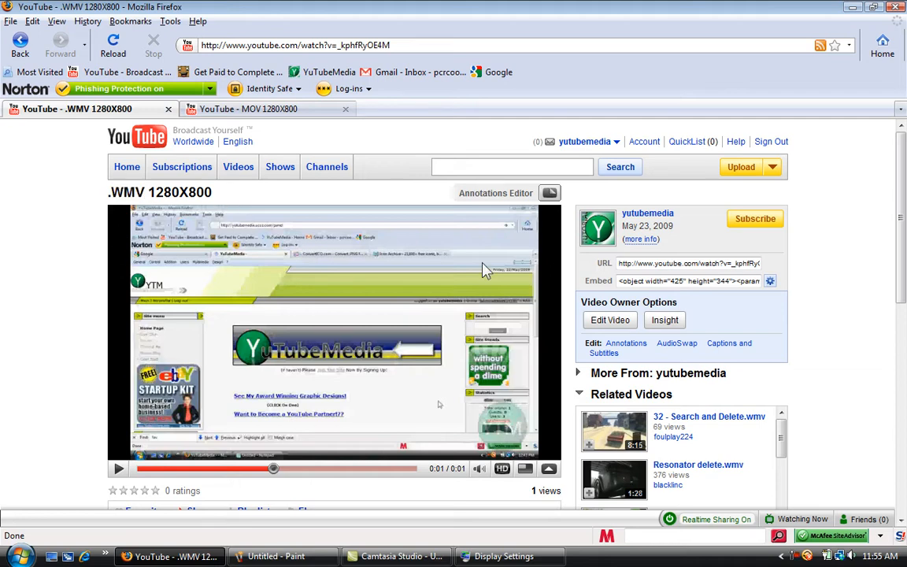
View the .WMV 1280X800 upload in YouTube and switch over to the Camtasia Studio project.
{"action": "double_click", "coordinate": [180, 192]}
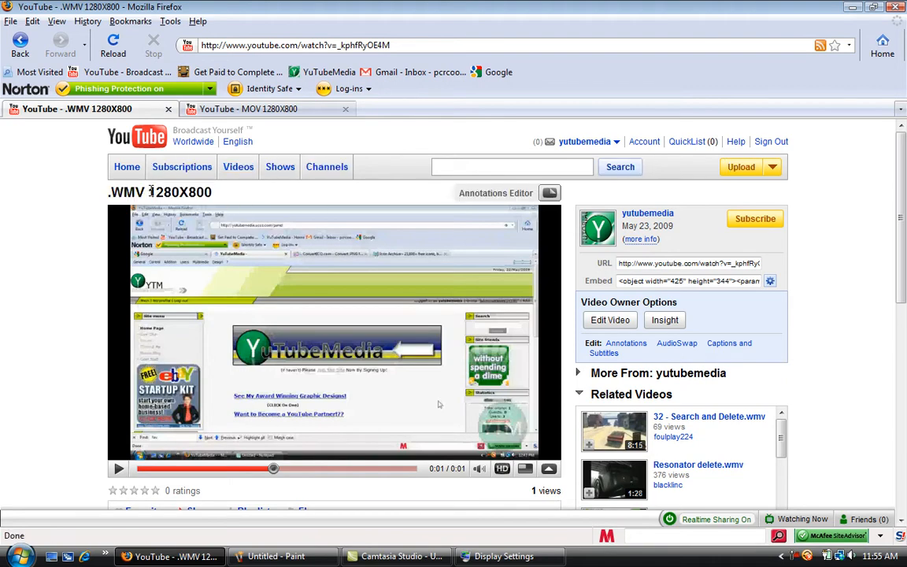
{"action": "left_click", "coordinate": [252, 109]}
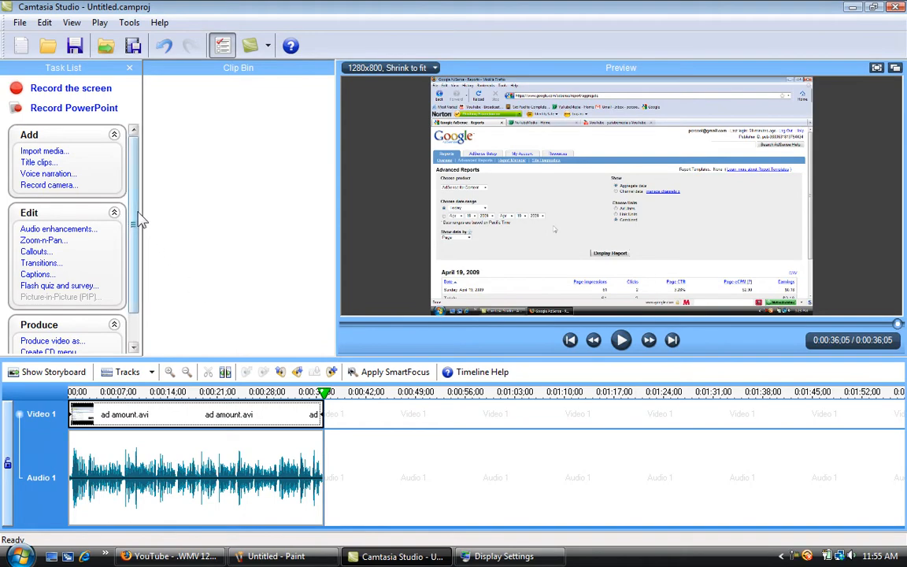
{"action": "scroll", "scroll_direction": "down", "scroll_amount": 3}
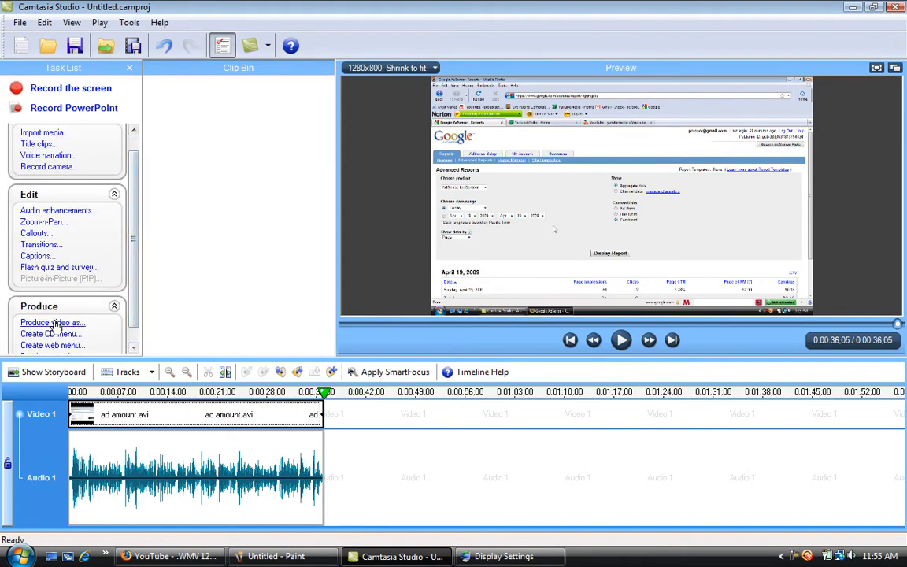
Start Produce video as... and create a new production preset named with 'yo'.
{"action": "left_click", "coordinate": [52, 321]}
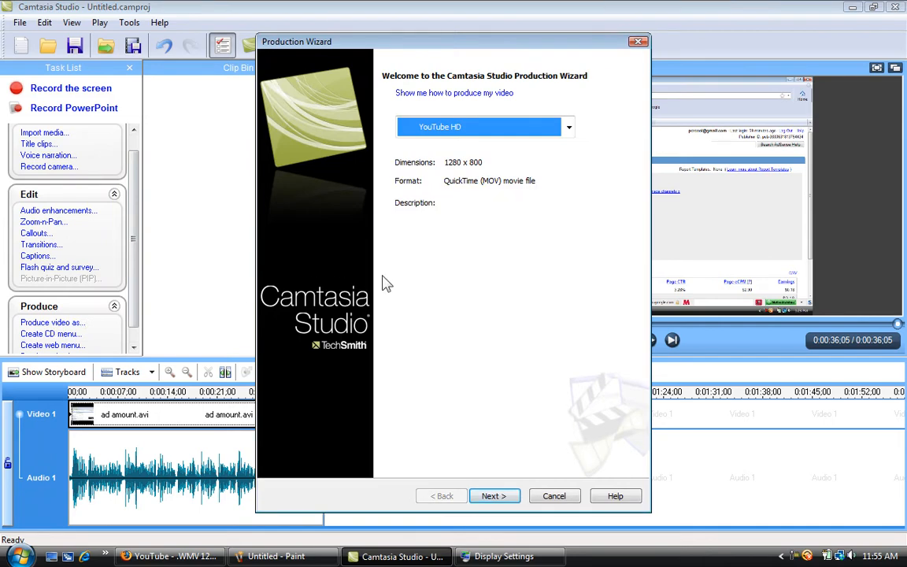
{"action": "mouse_move", "coordinate": [370, 289]}
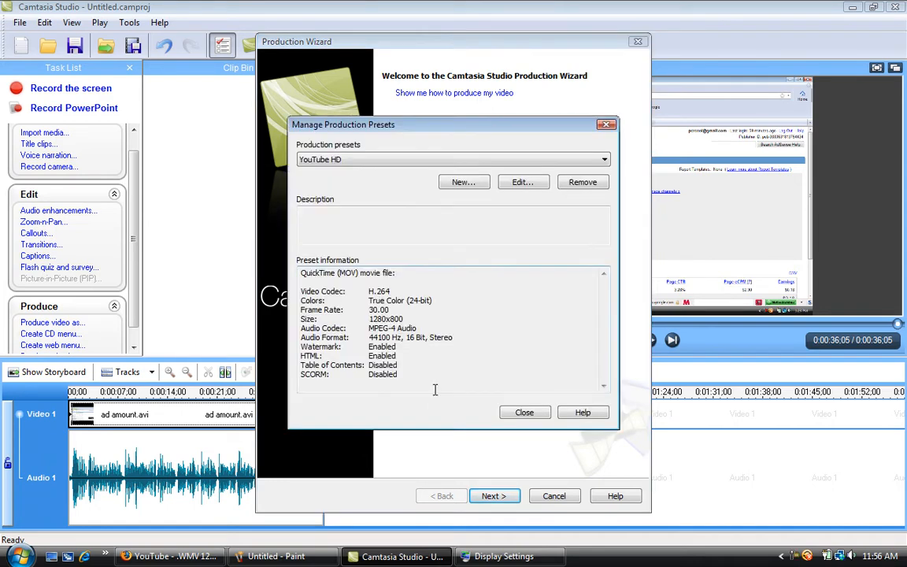
{"action": "left_click", "coordinate": [463, 183]}
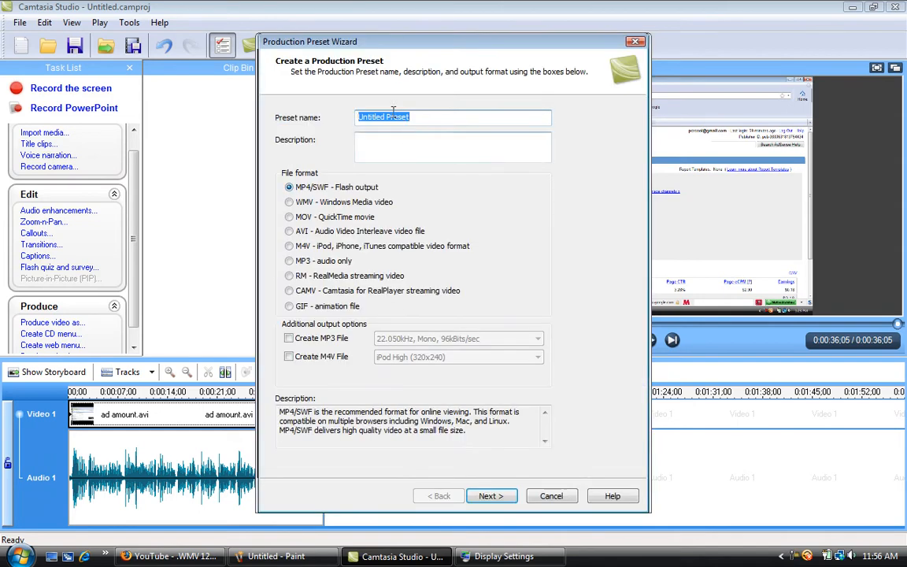
{"action": "type", "text": "youtube HD"}
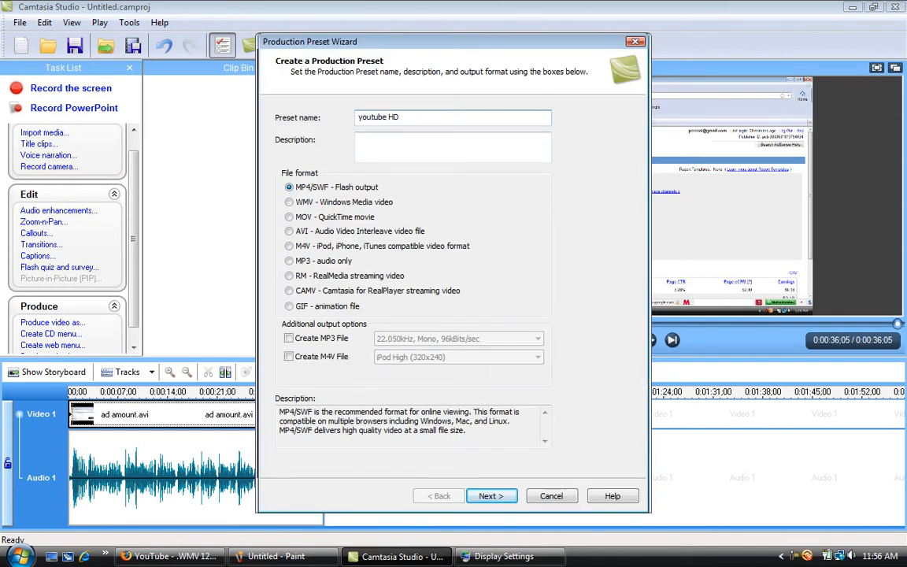
{"action": "left_click", "coordinate": [290, 217]}
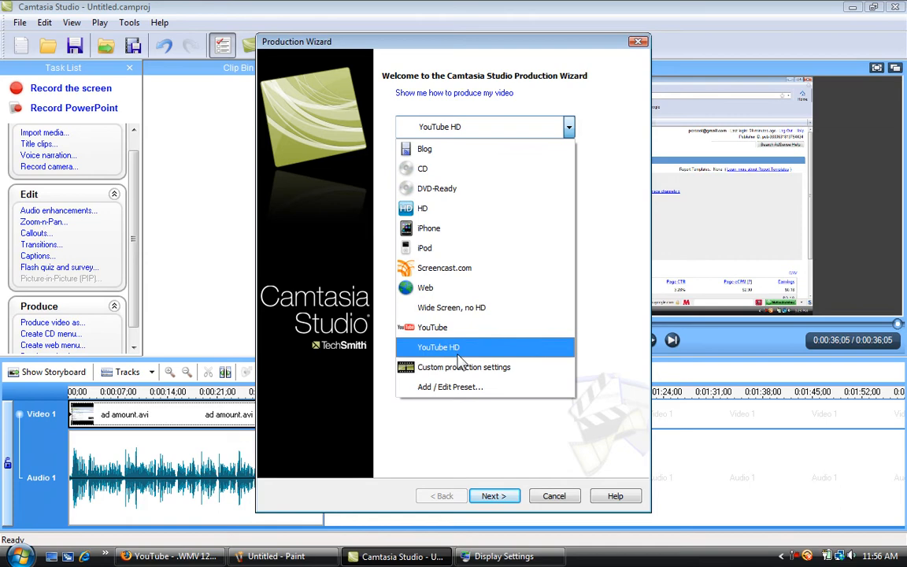
Choose the YouTube HD preset (1280 x 800 MOV) and finish the production wizard.
{"action": "left_click", "coordinate": [438, 346]}
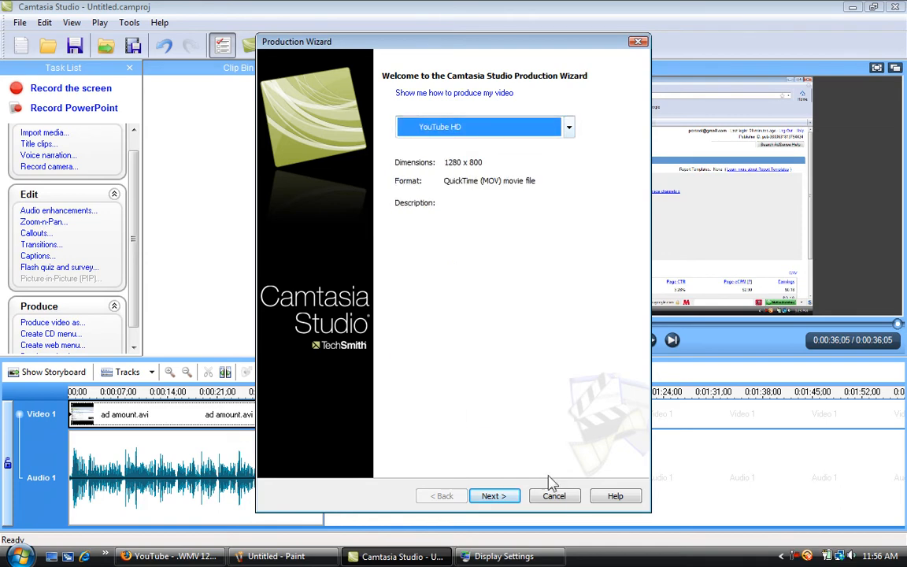
{"action": "left_click", "coordinate": [554, 494]}
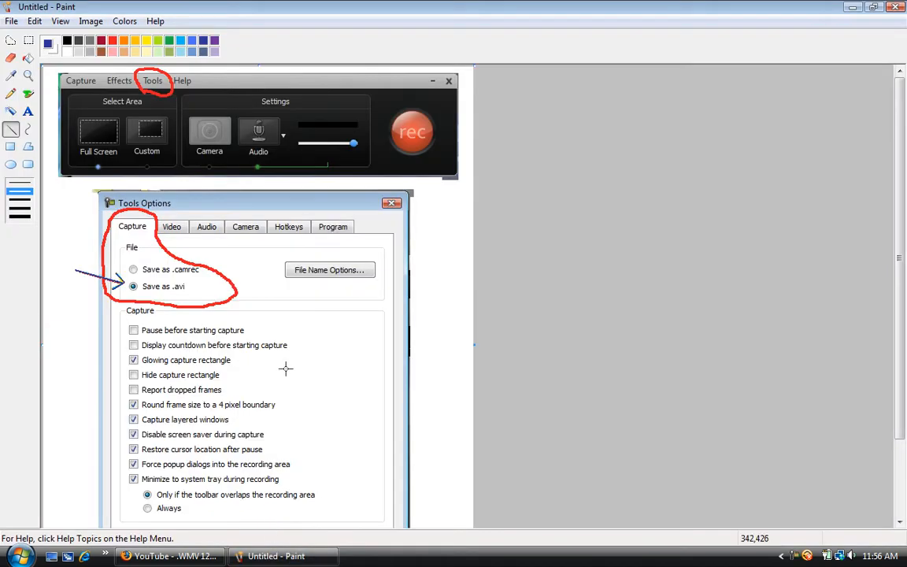
{"action": "mouse_move", "coordinate": [167, 81]}
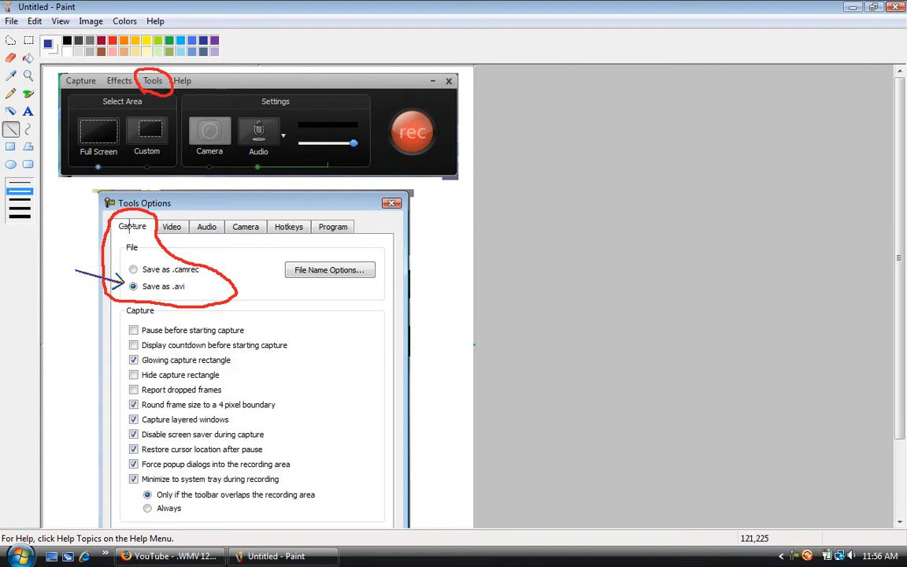
{"action": "mouse_move", "coordinate": [170, 287]}
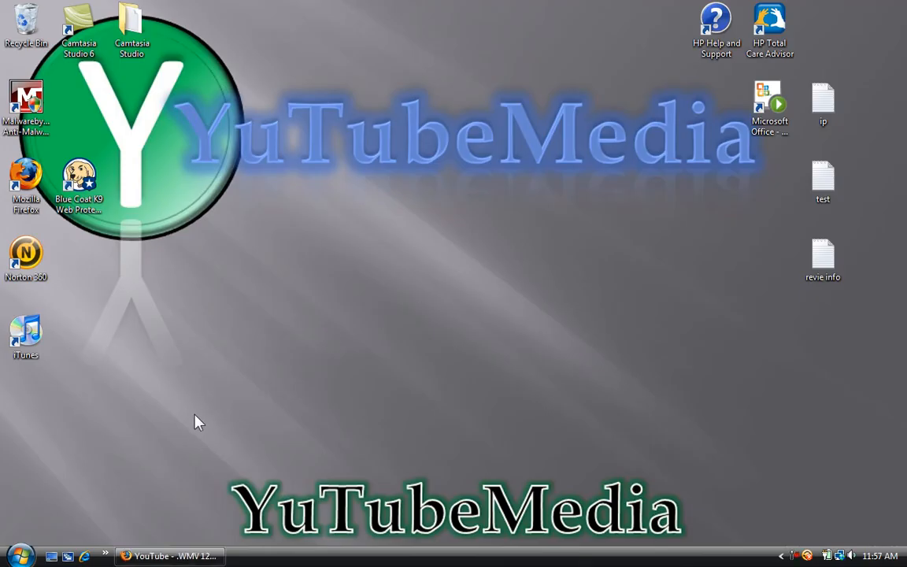
Restore Firefox and switch to the MOV 1280X800 video tab.
{"action": "left_click", "coordinate": [170, 557]}
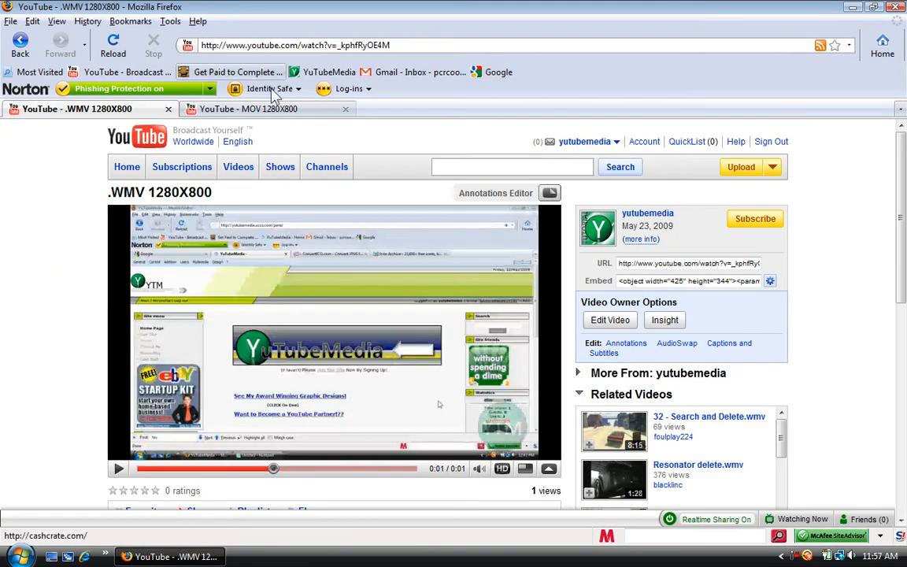
{"action": "left_click", "coordinate": [249, 108]}
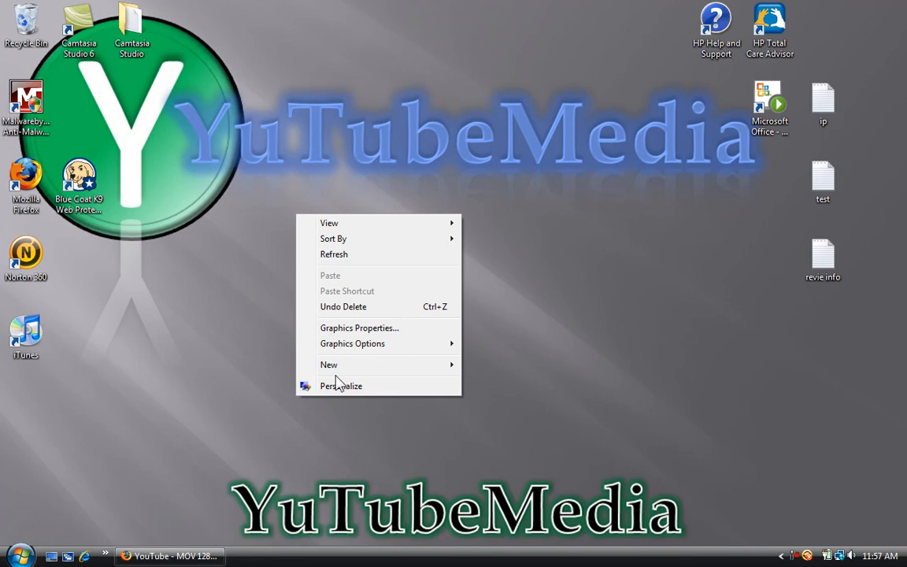
Reach Display Settings via Personalize, showing the monitor at 1280 by 800 pixels.
{"action": "left_click", "coordinate": [340, 386]}
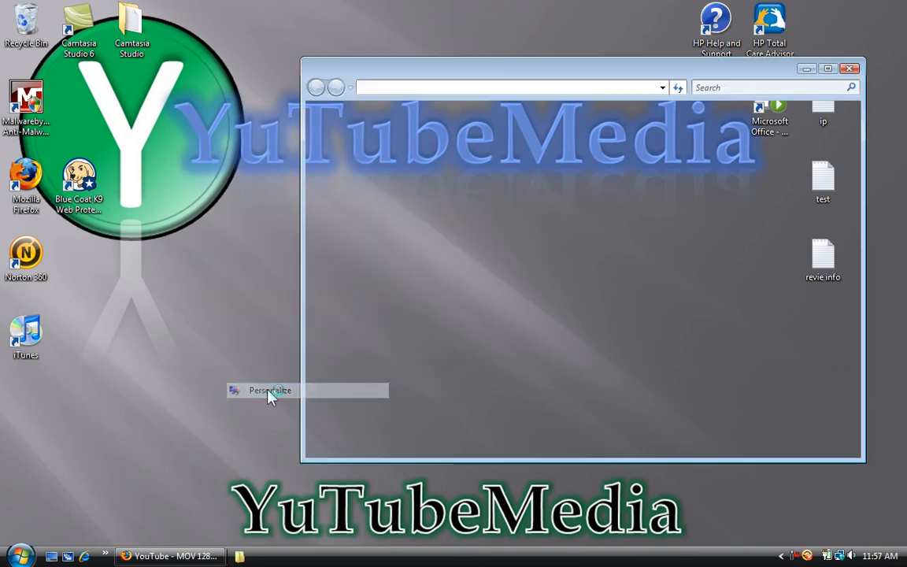
{"action": "left_click", "coordinate": [267, 390]}
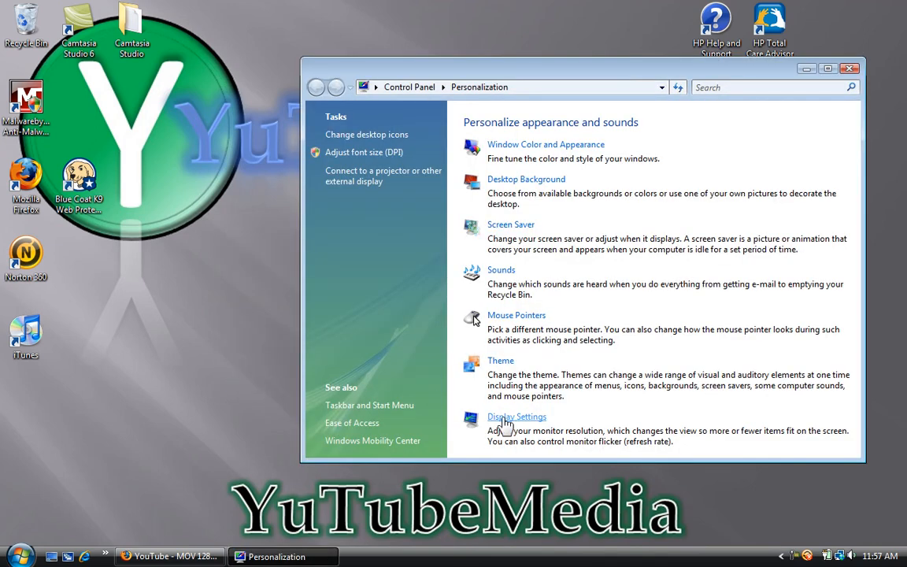
{"action": "left_click", "coordinate": [516, 415]}
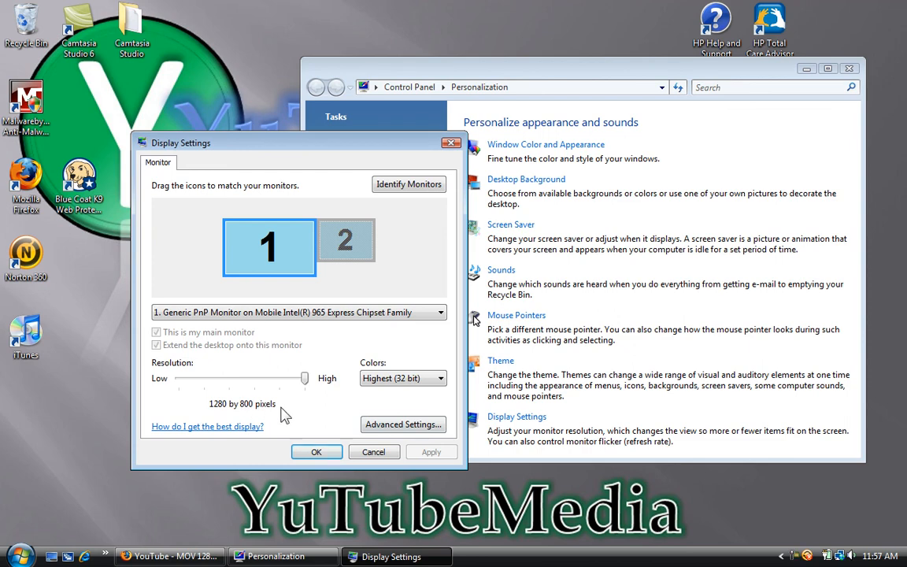